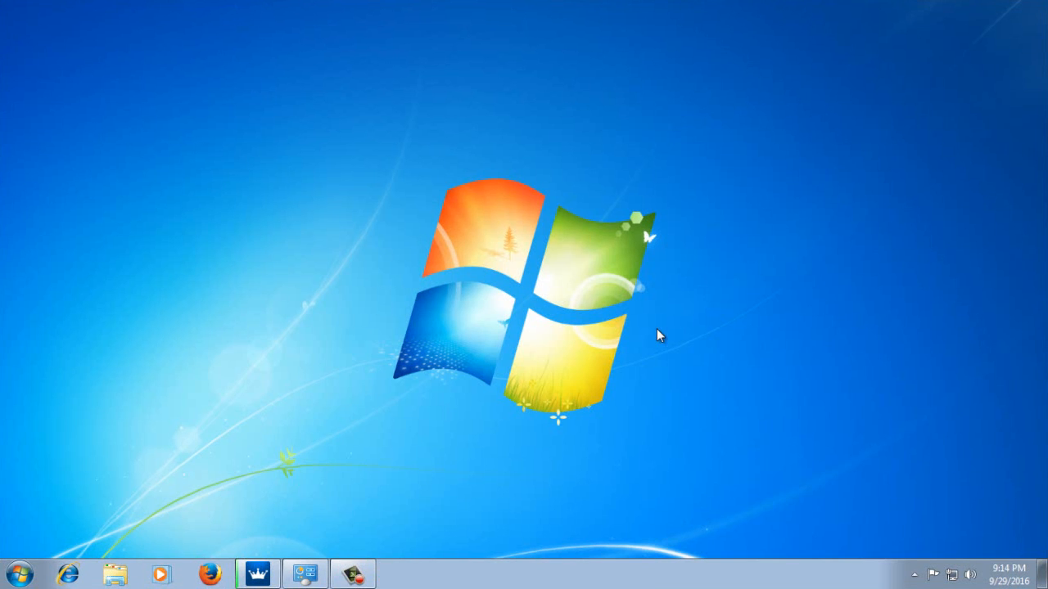
mouse_move(212, 574)
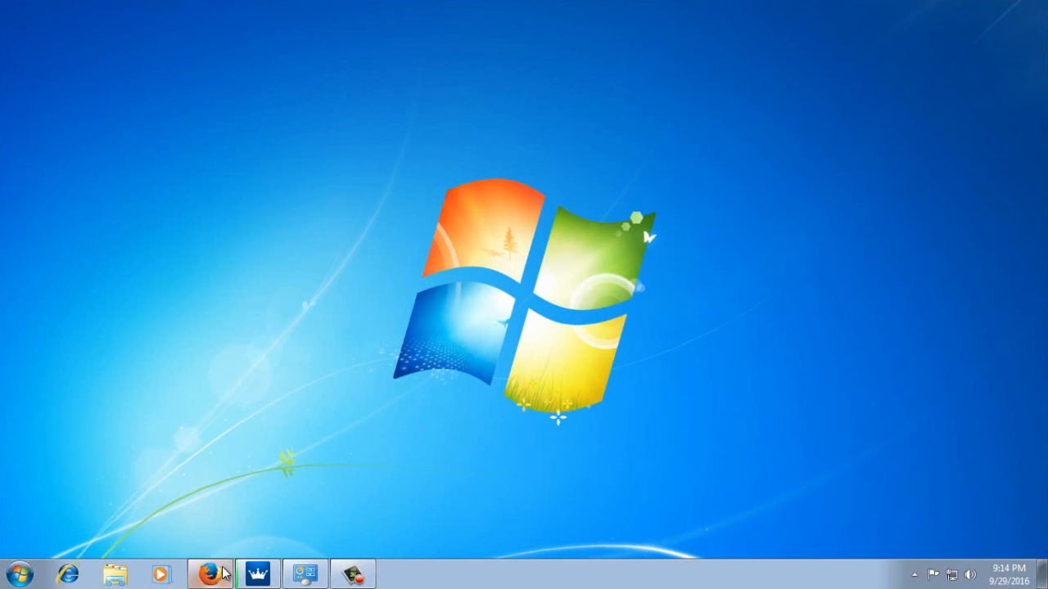
- Launch Firefox and enter the router address 192.168.1.1/ in the address bar
left_click(211, 573)
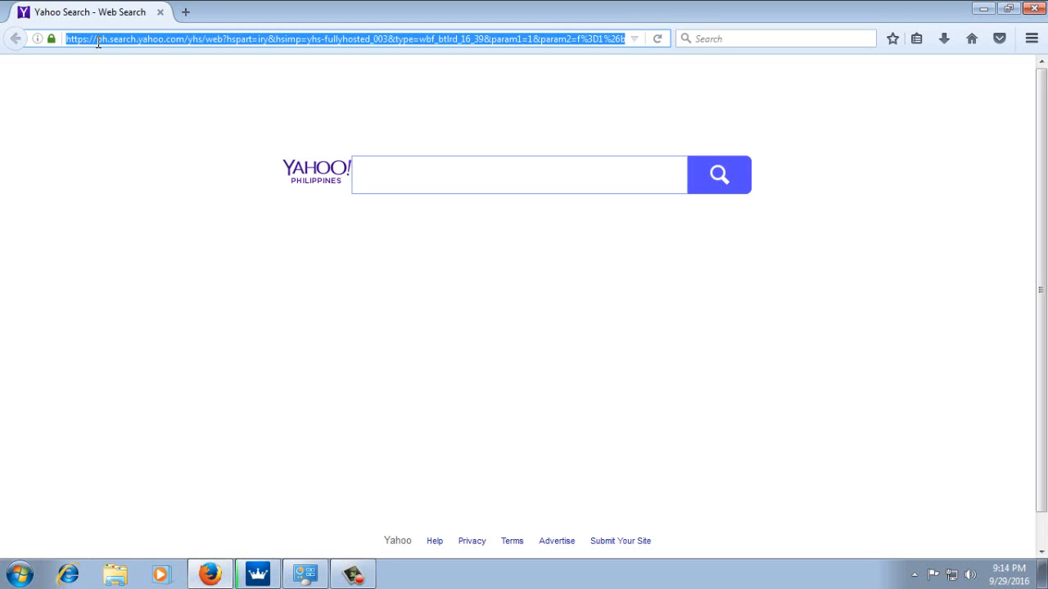
type("192.168.1.1/")
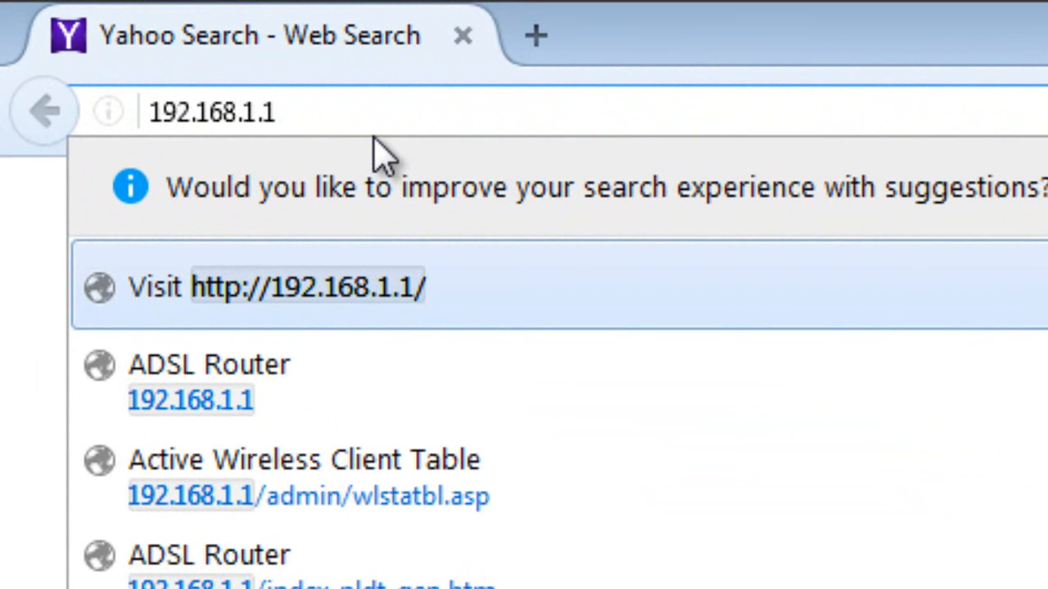
left_click(307, 286)
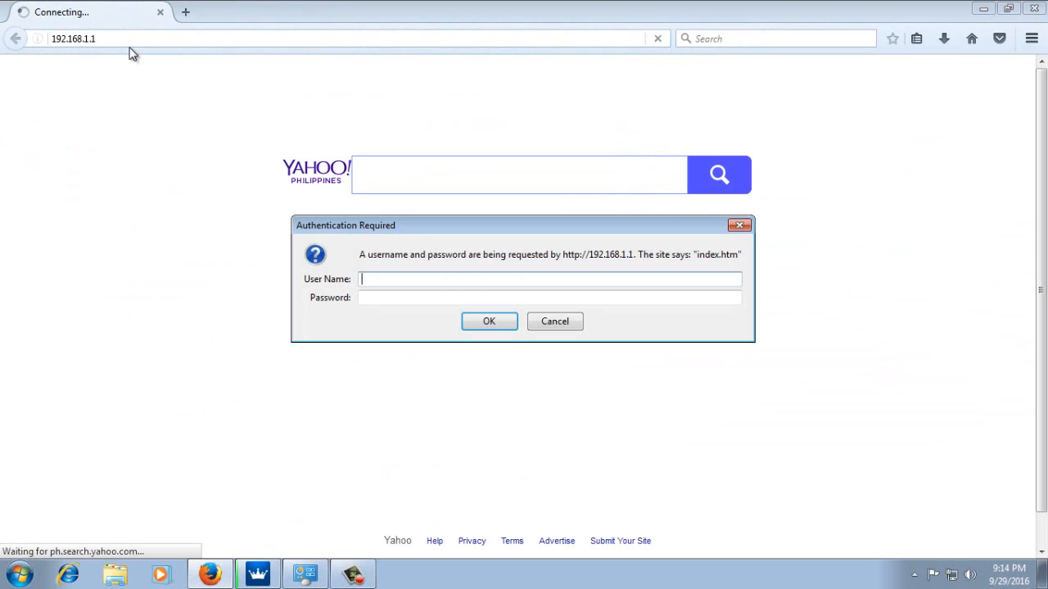
mouse_move(435, 295)
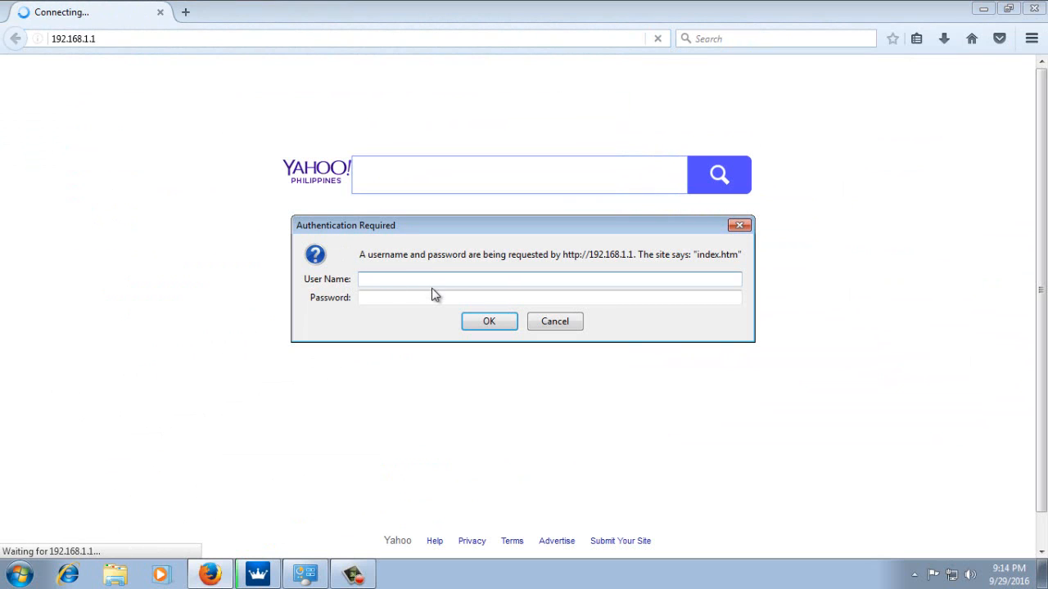
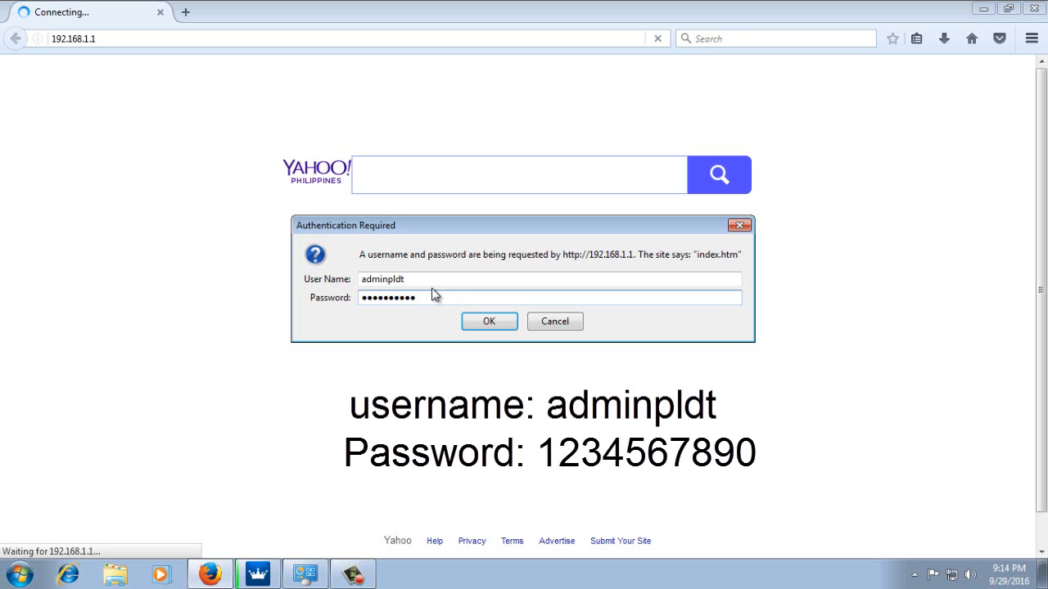
left_click(489, 321)
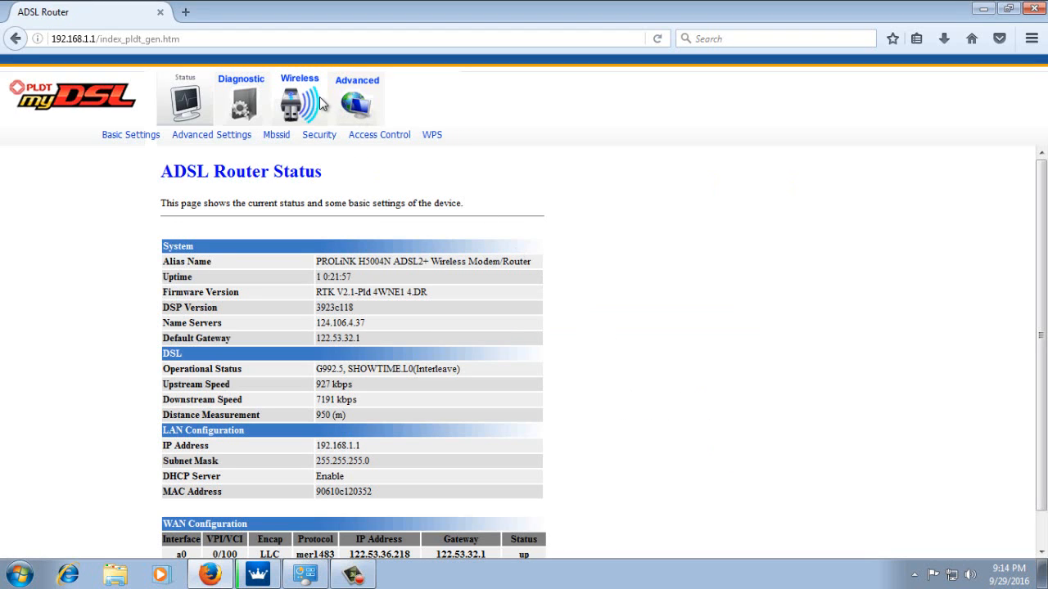
mouse_move(300, 131)
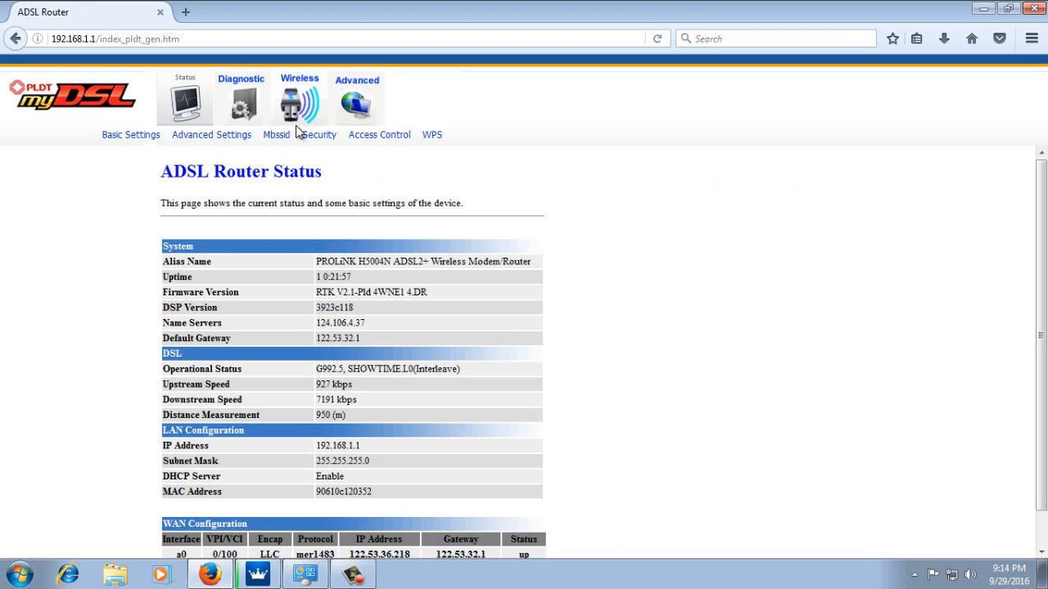
- Open Wireless > Mbssid and look through the VAP0–VAP3 settings
left_click(276, 134)
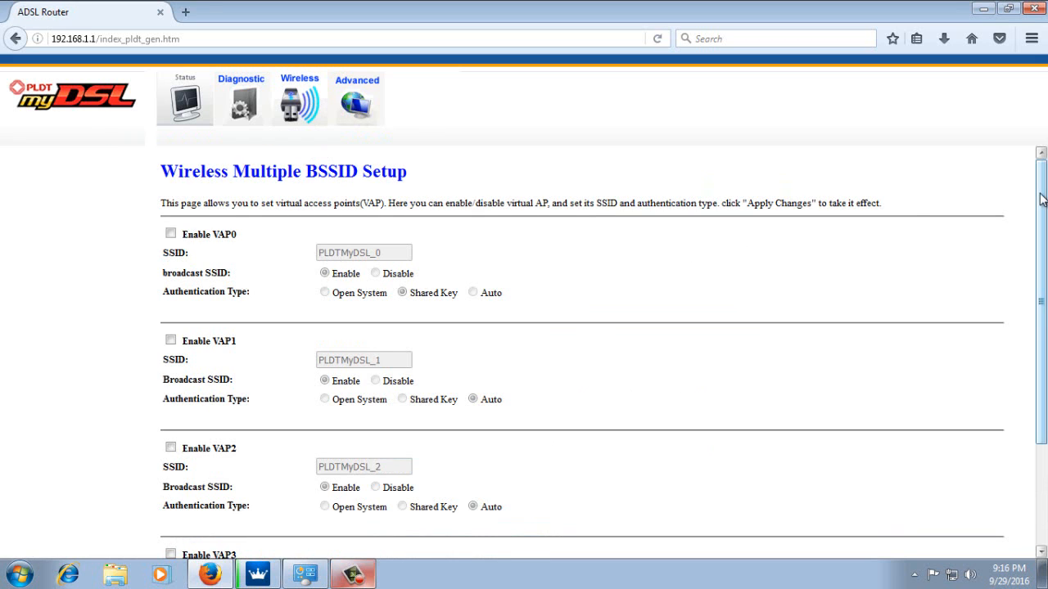
scroll("down", 3)
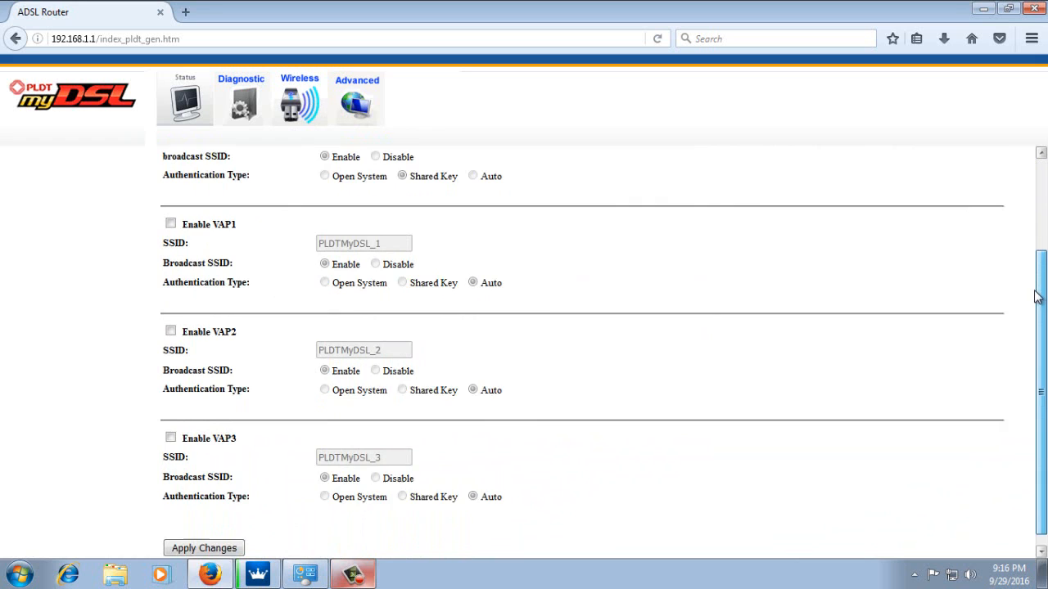
scroll("up", 3)
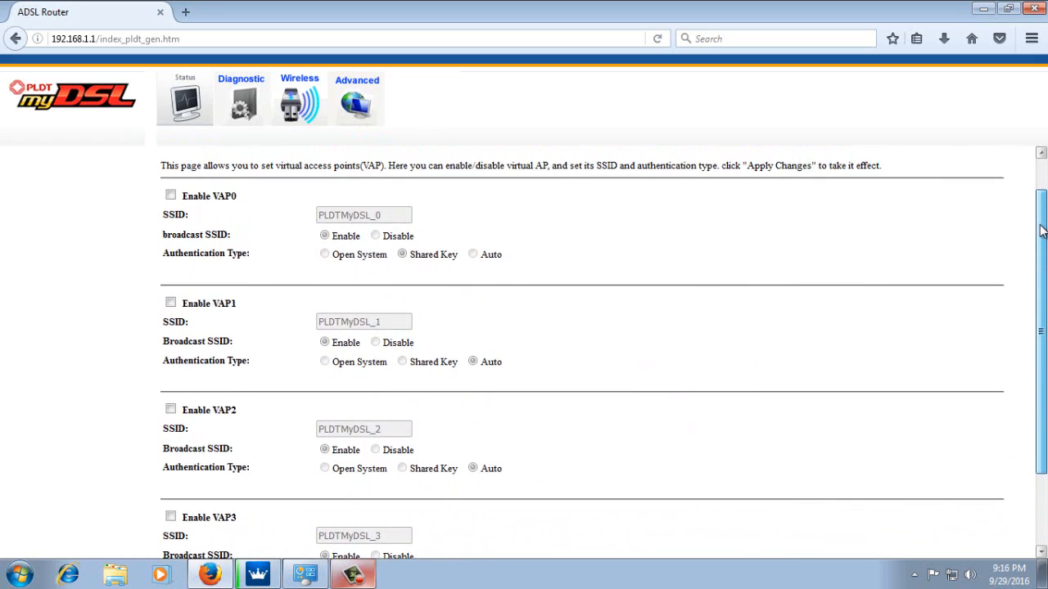
scroll("down", 3)
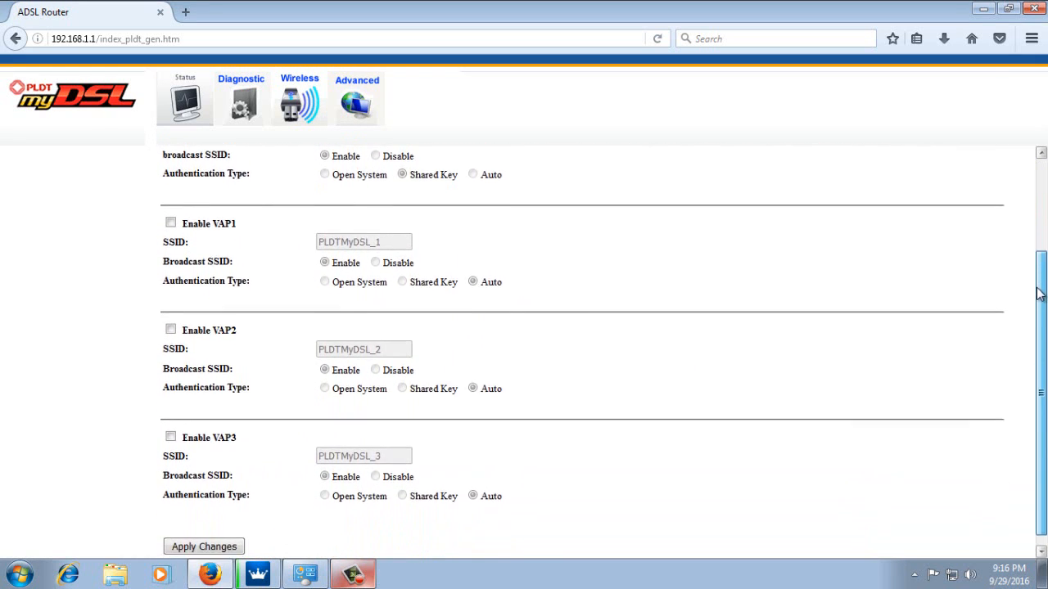
scroll("up", 3)
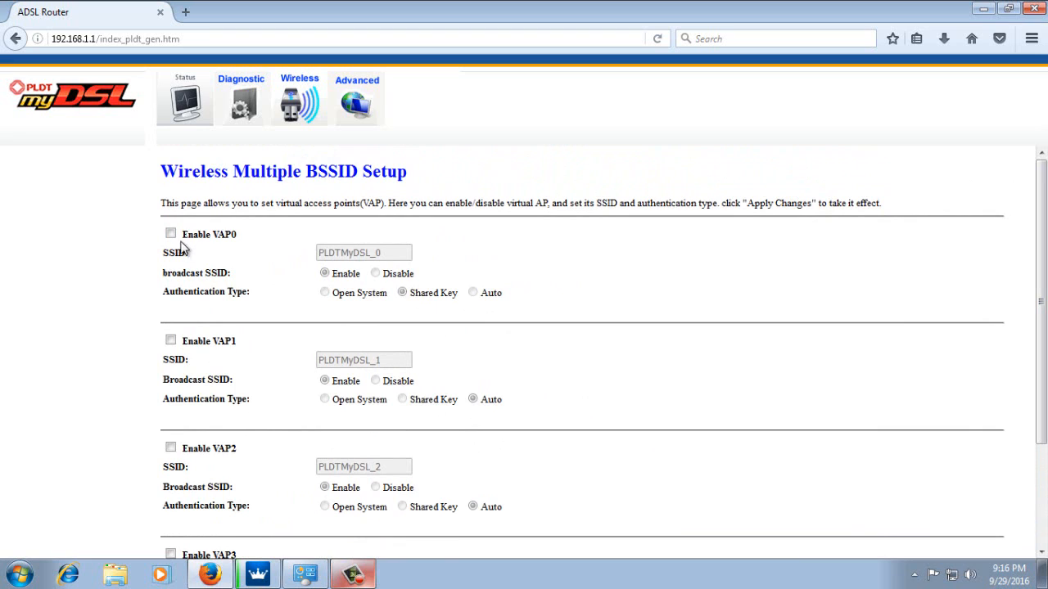
- Enable VAP0, change its SSID to 'WiFi', and apply the changes
left_click(170, 233)
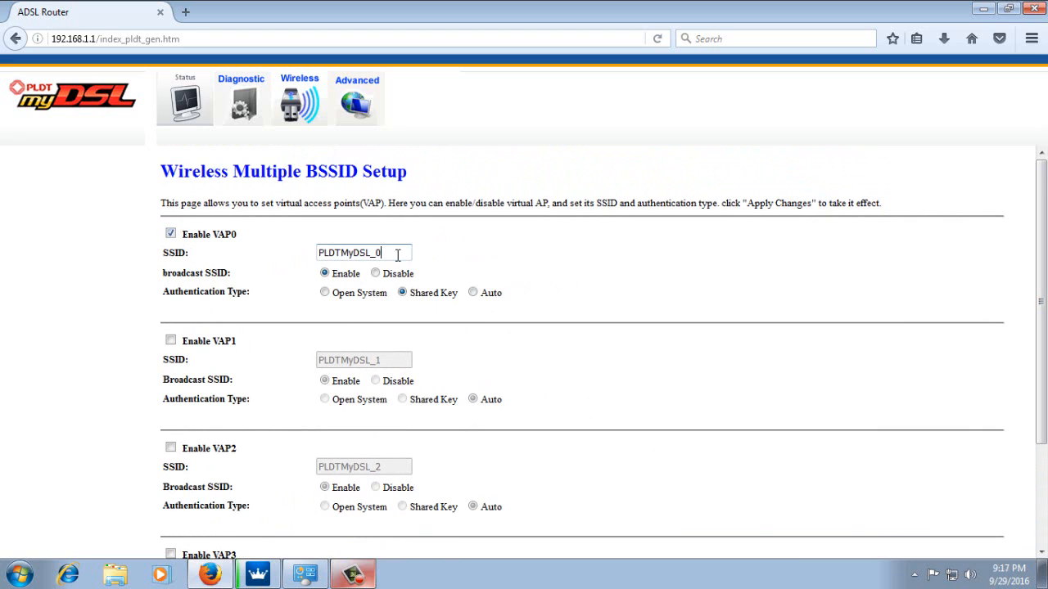
type("W")
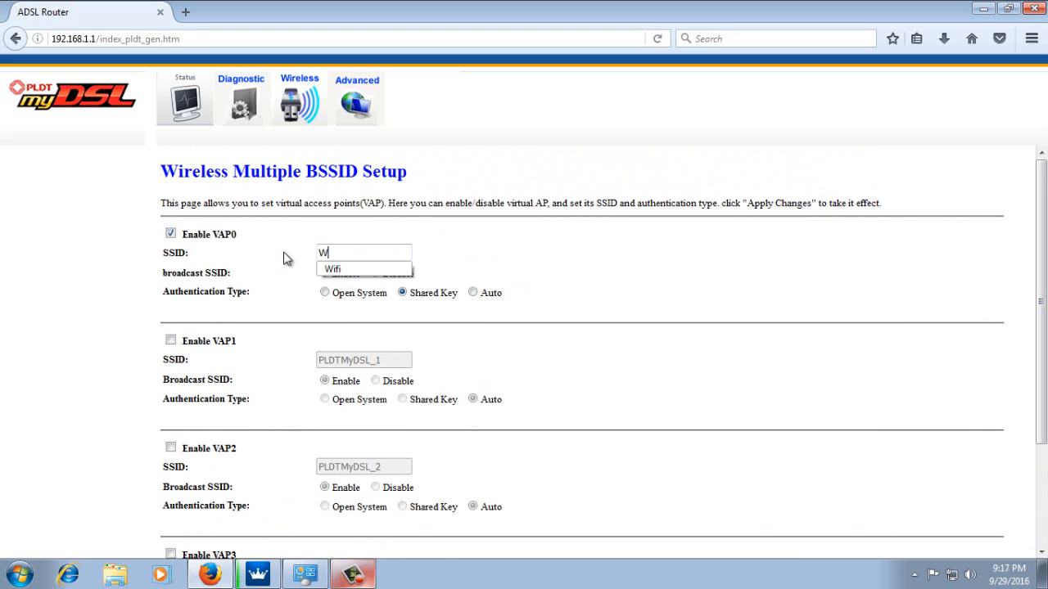
type("iFi")
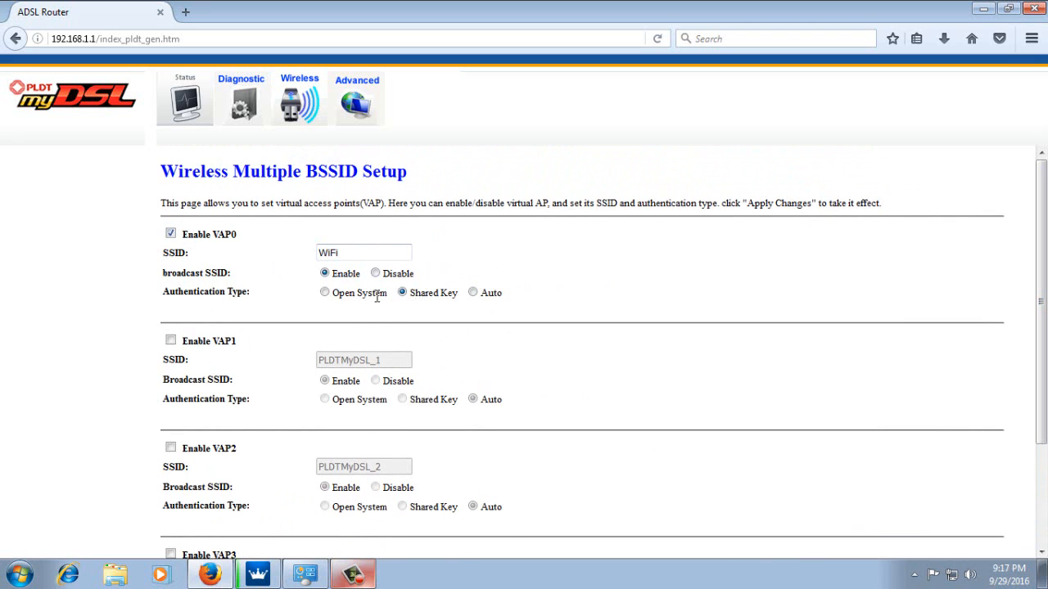
scroll("down", 3)
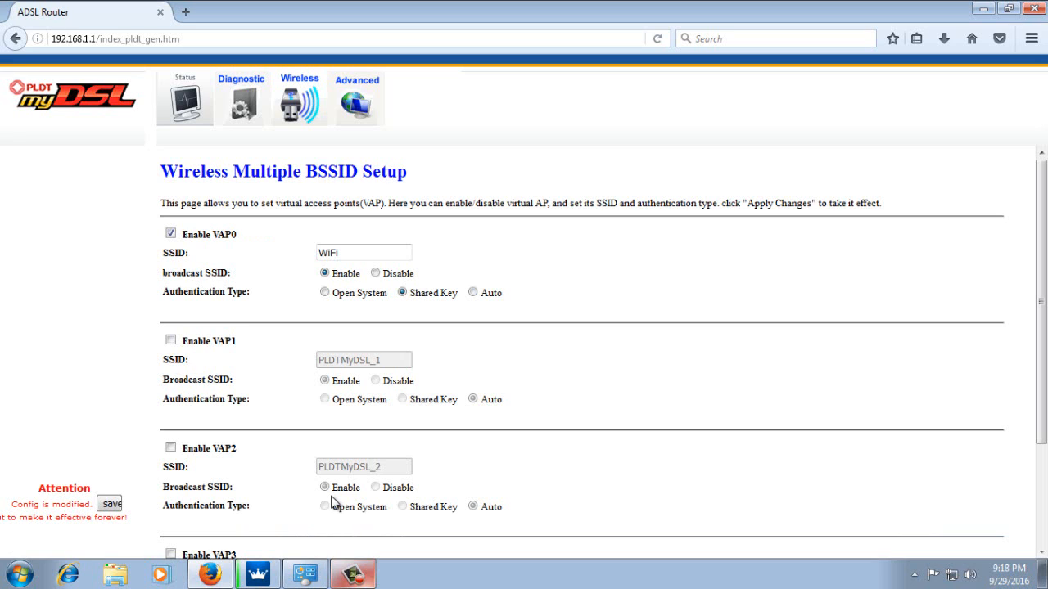
left_click(111, 504)
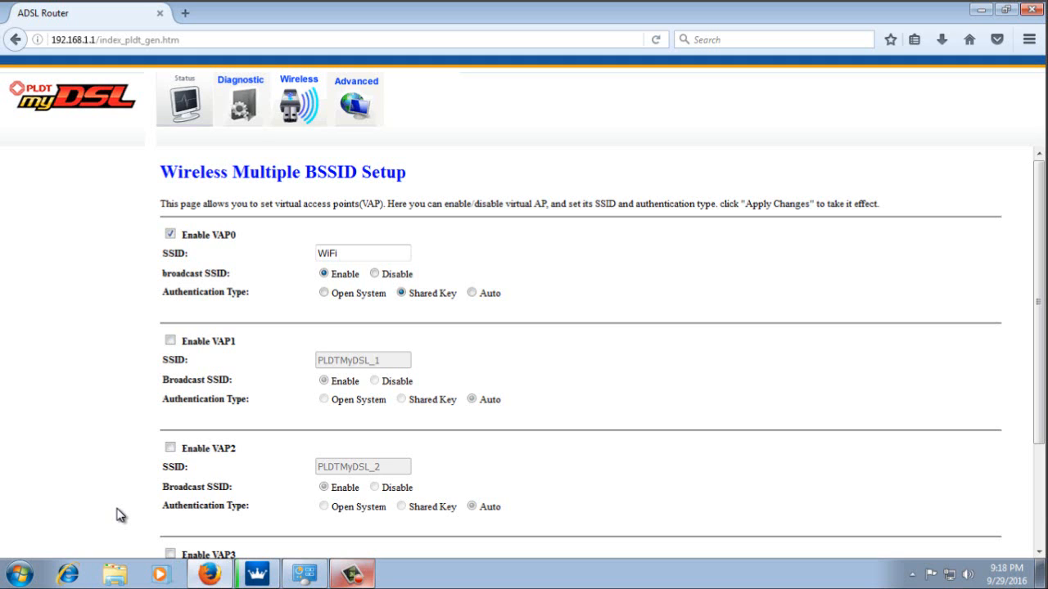
left_click(298, 98)
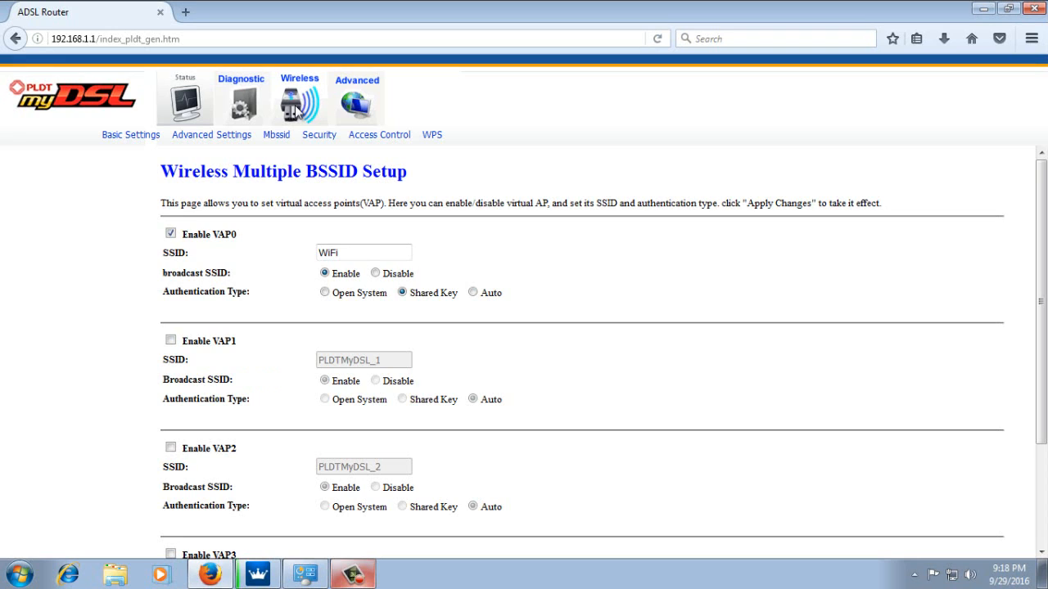
mouse_move(293, 130)
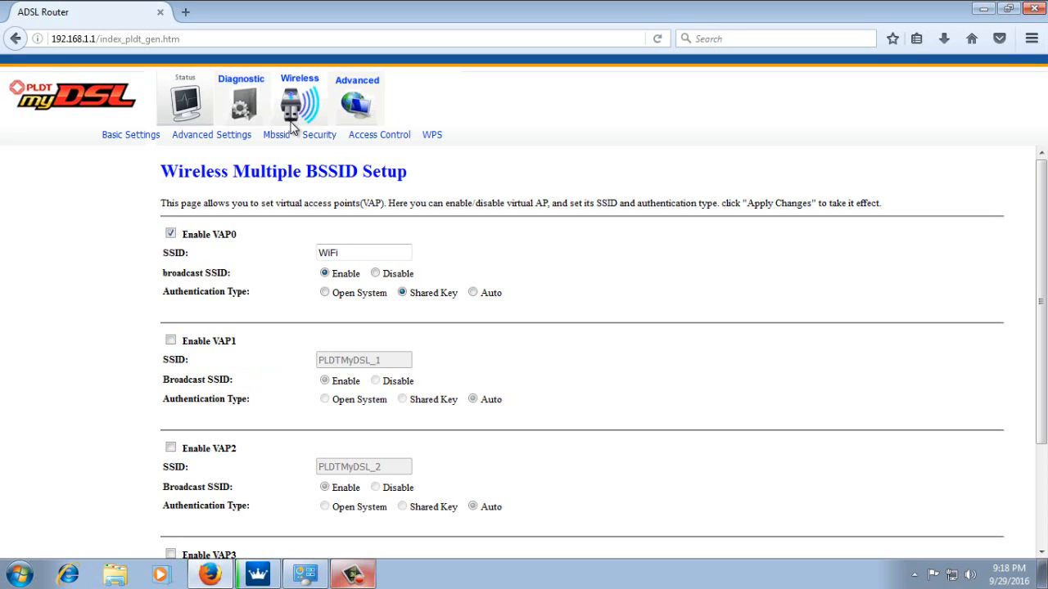
mouse_move(318, 134)
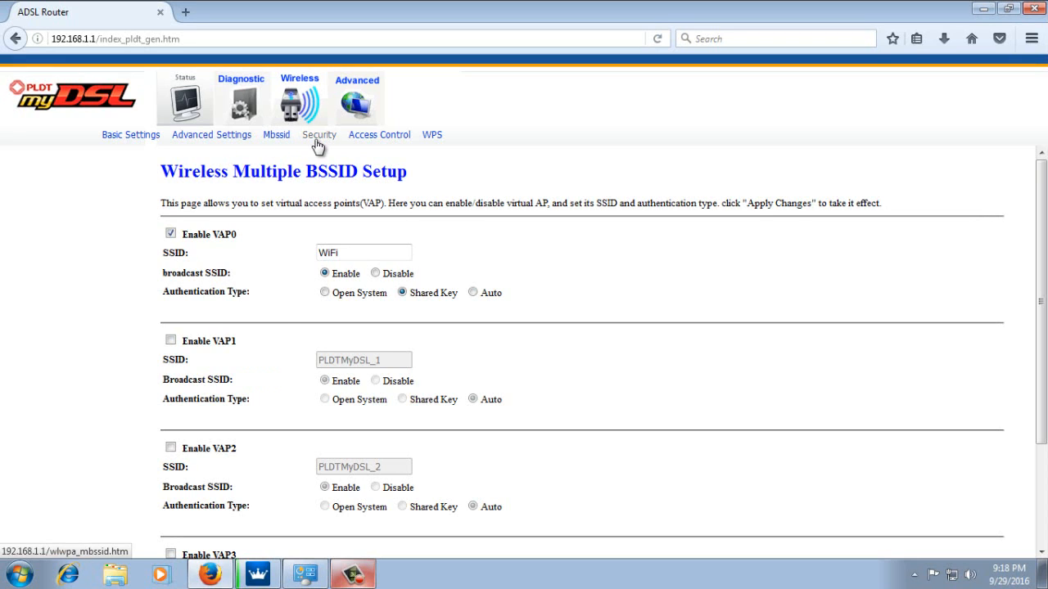
- Open Wireless Security and select VAP0 with Personal (Pre-Shared Key) authentication
left_click(318, 135)
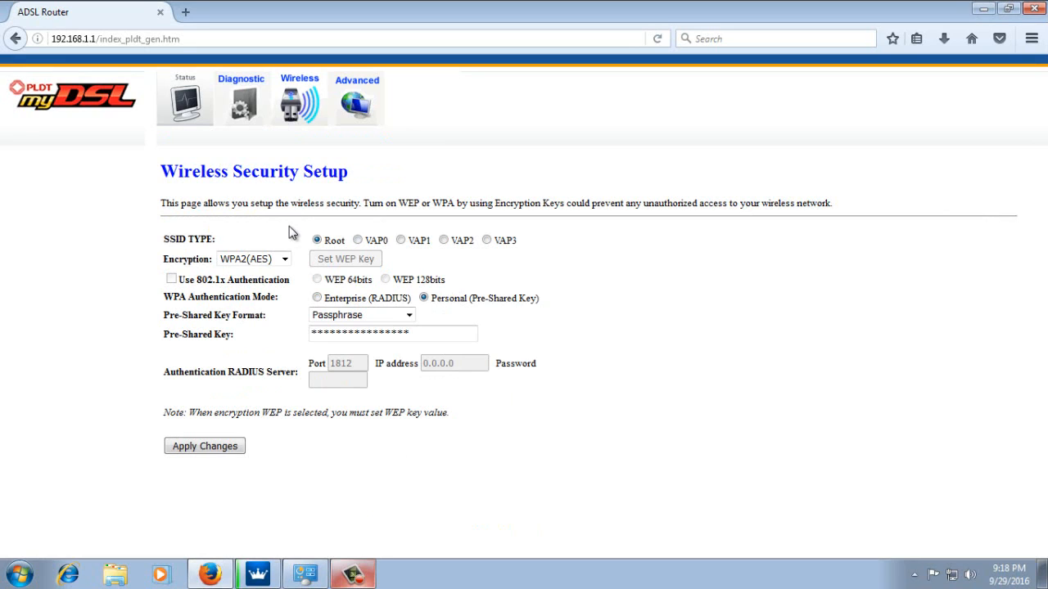
mouse_move(467, 246)
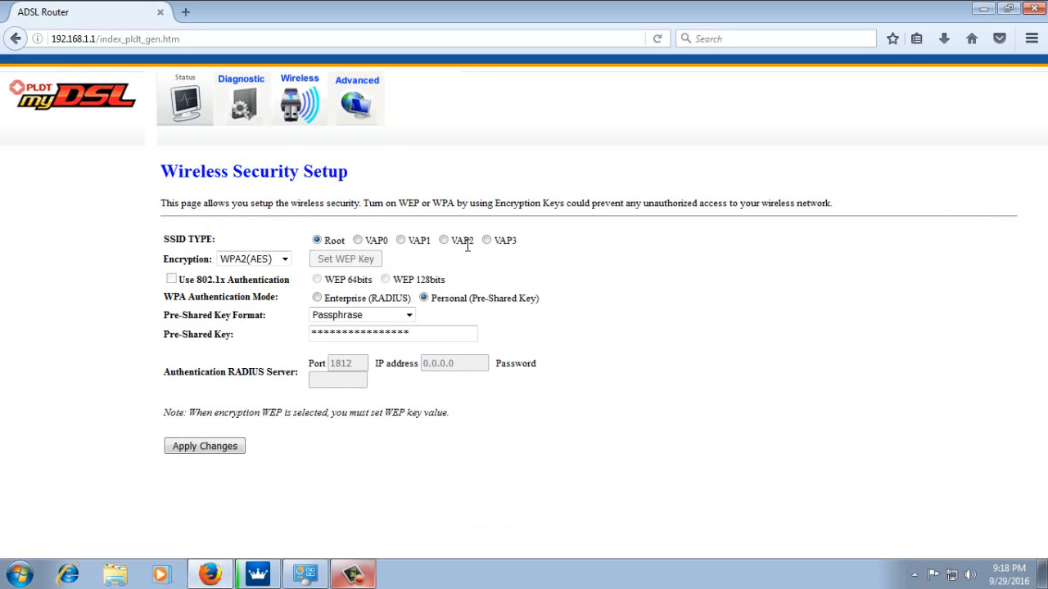
mouse_move(358, 240)
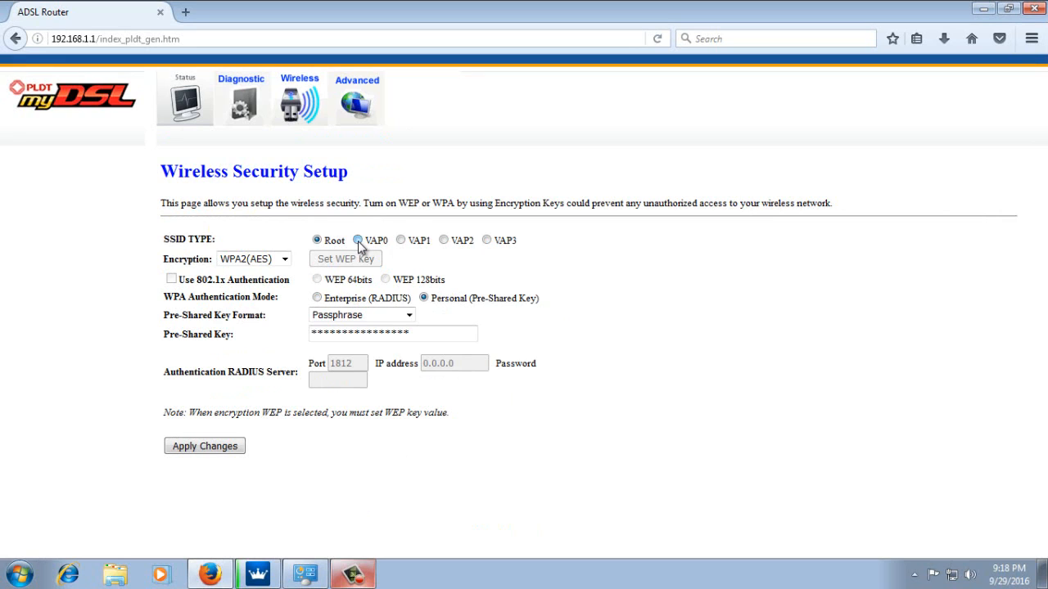
left_click(357, 240)
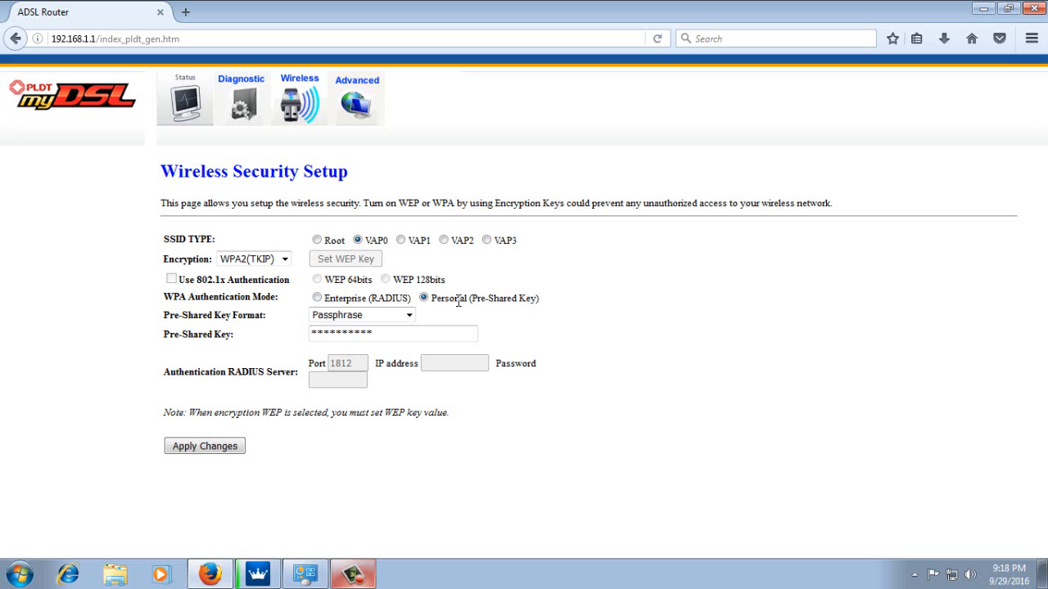
left_click(392, 334)
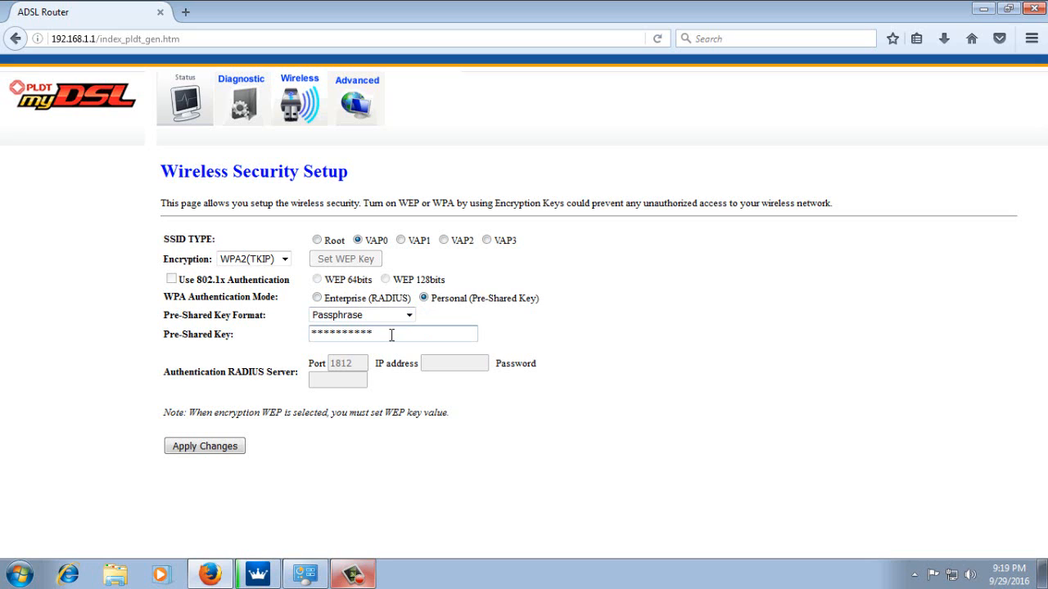
- Enter VAP0's WPA2 pre-shared key passphrase and apply the security settings
left_click(204, 446)
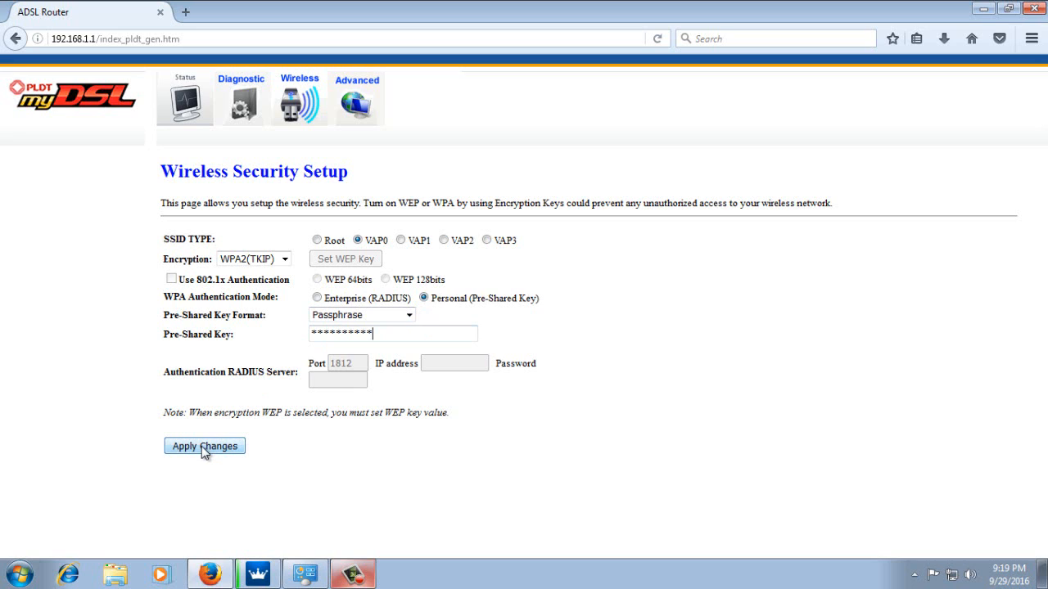
left_click(204, 446)
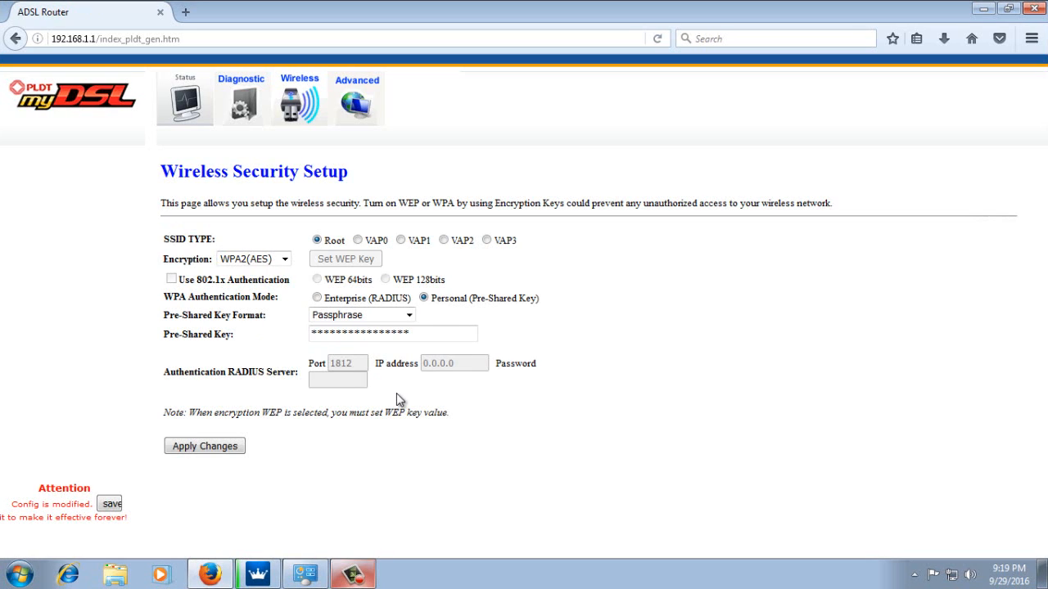
mouse_move(332, 215)
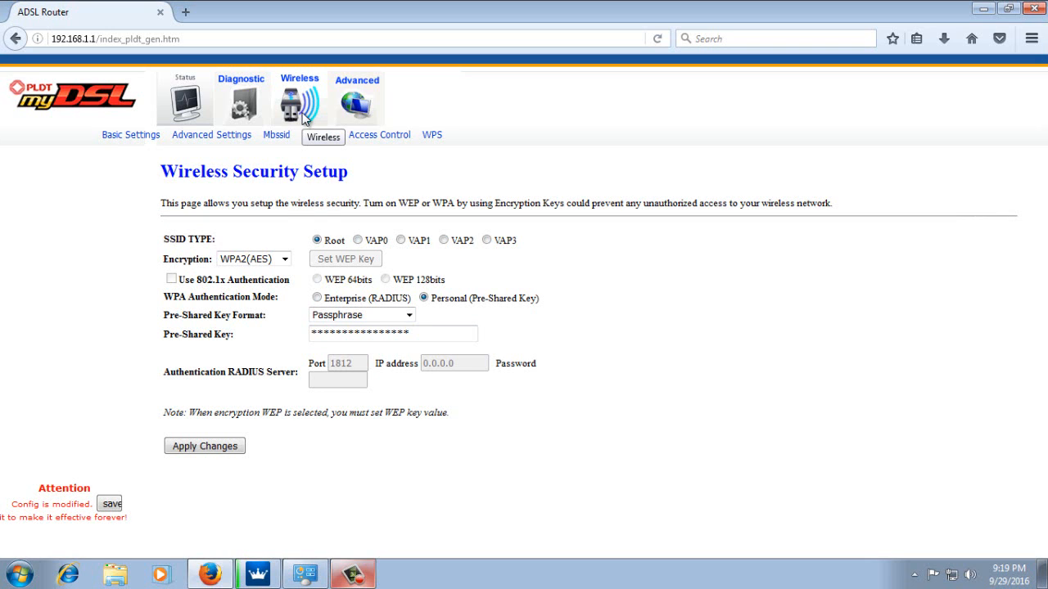
- Set Broadcast SSID to Disabled in Wireless Advanced Settings and apply
left_click(211, 134)
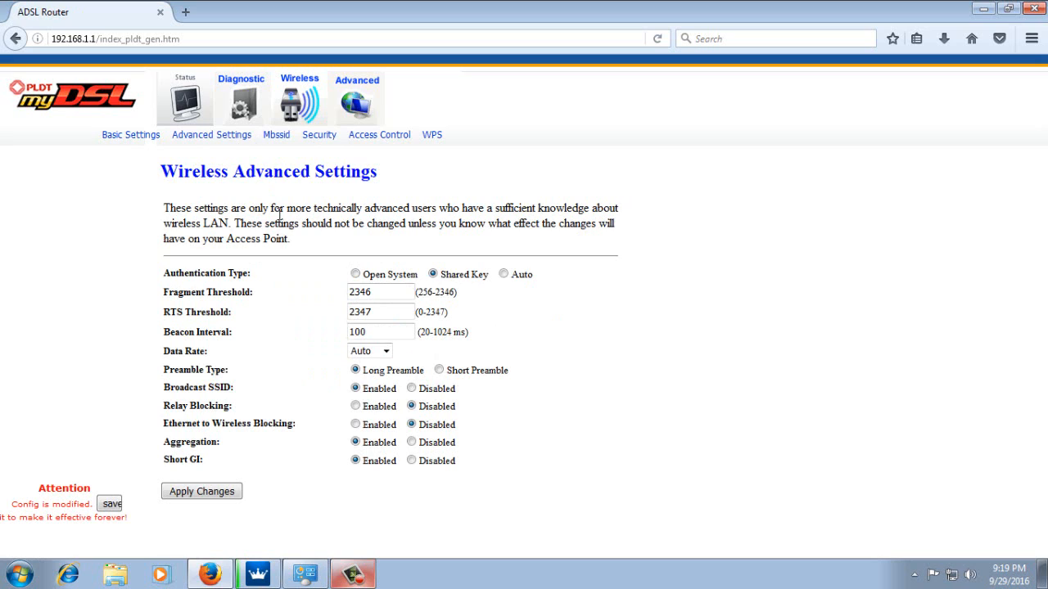
left_click(411, 387)
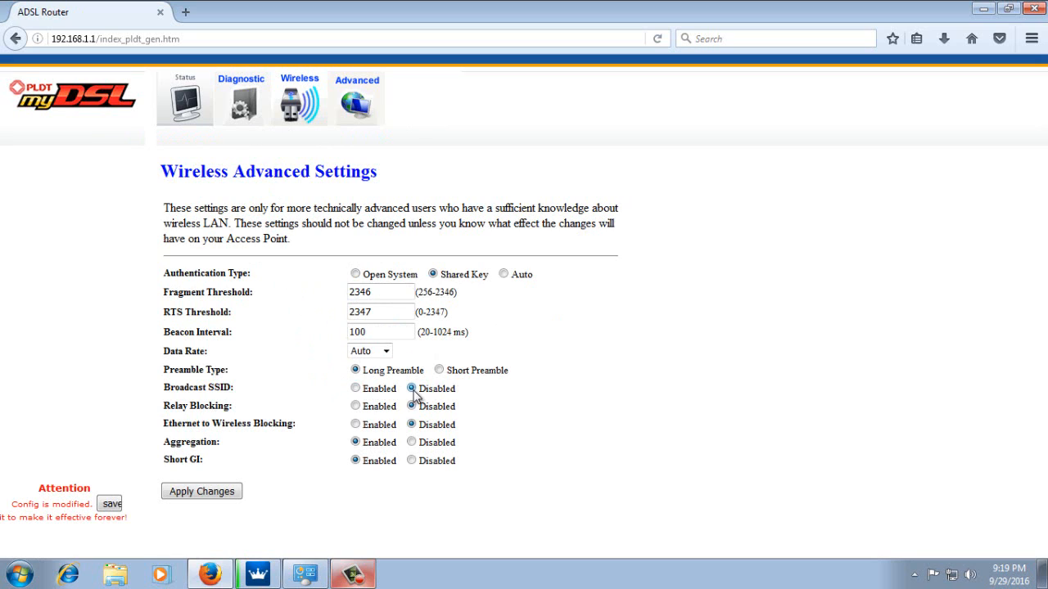
mouse_move(298, 465)
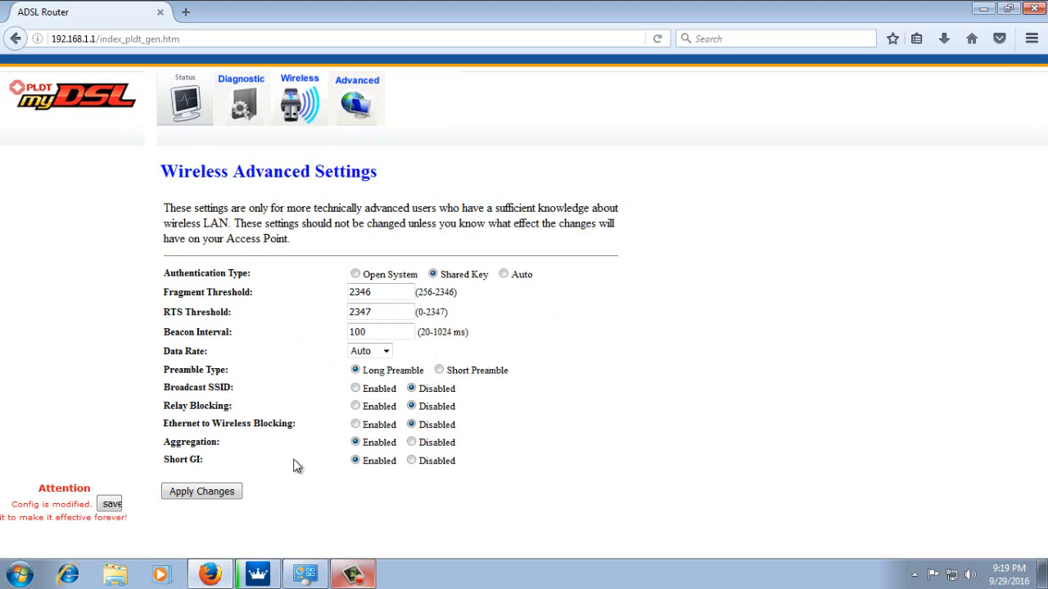
left_click(201, 491)
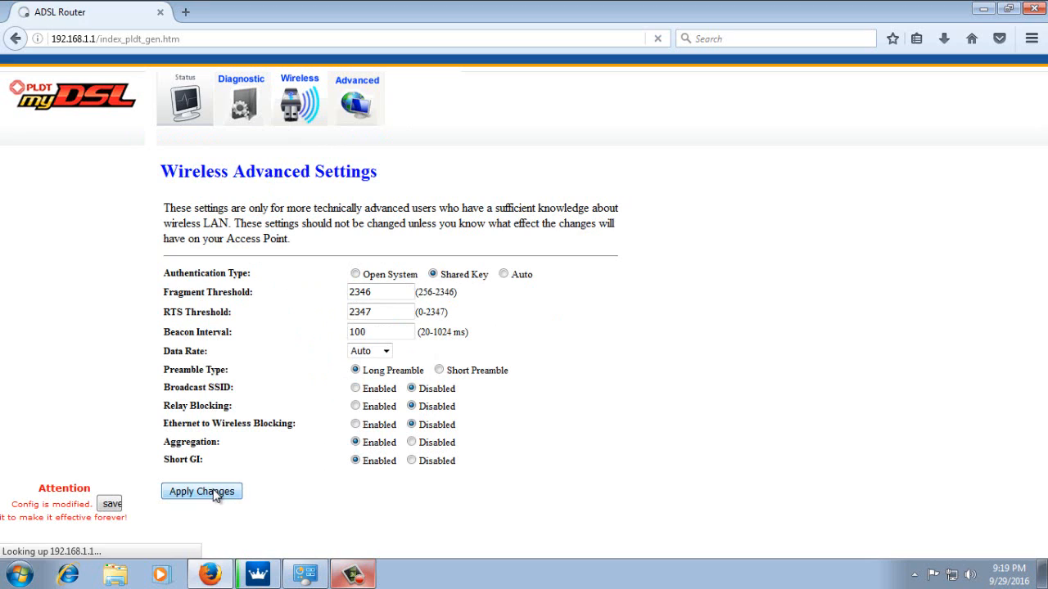
left_click(201, 491)
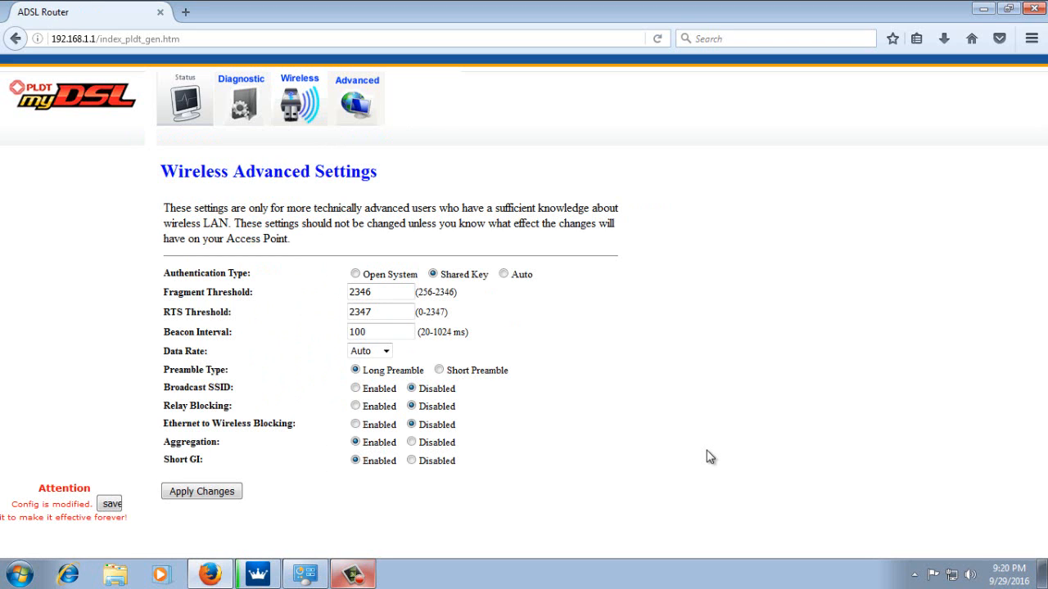
mouse_move(570, 432)
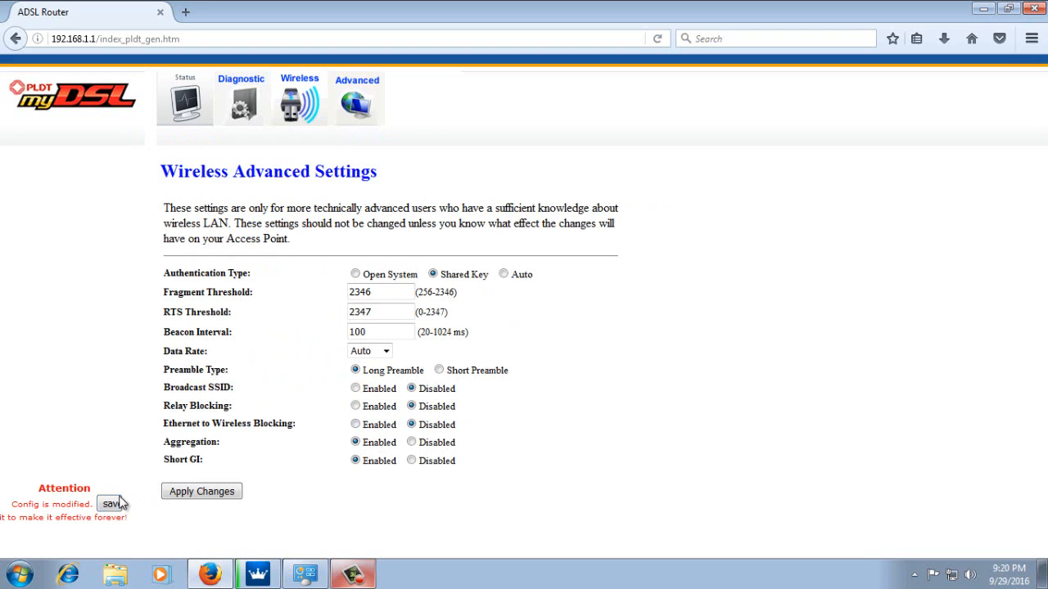
- Save the modified router configuration from the 'Config is modified' notice
left_click(111, 504)
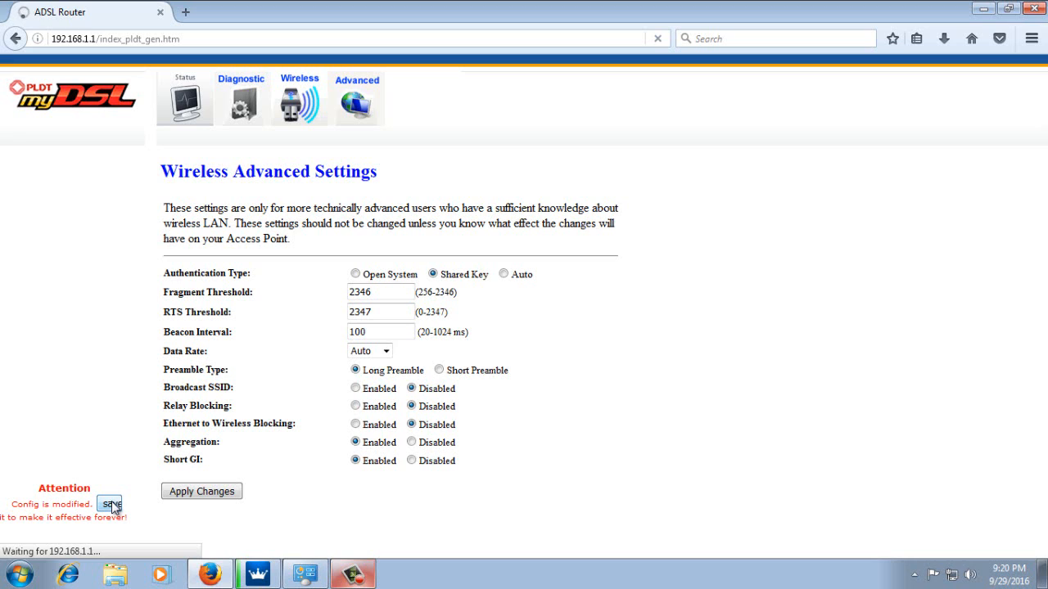
left_click(110, 504)
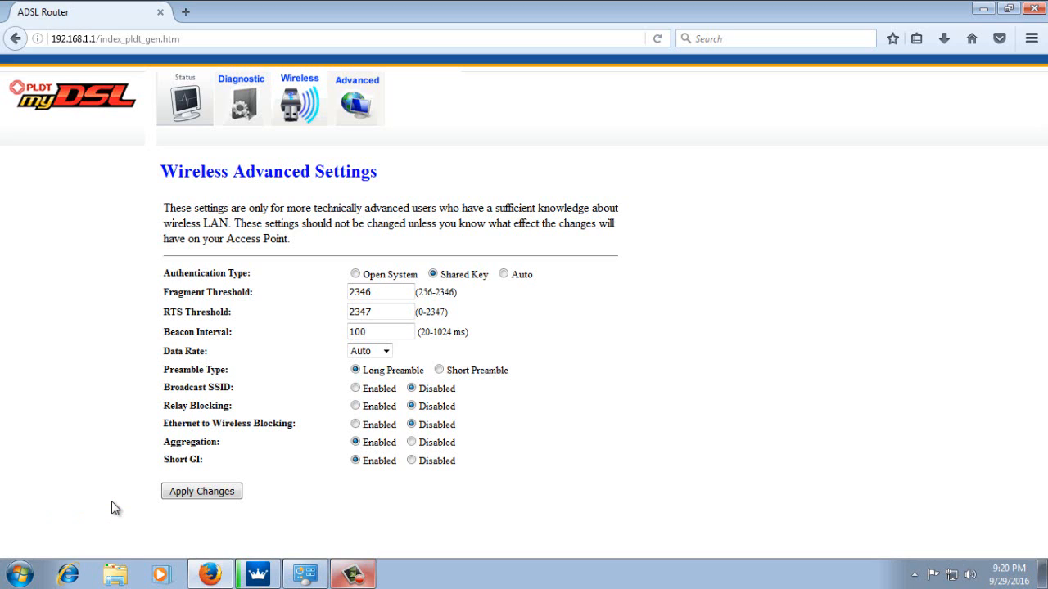